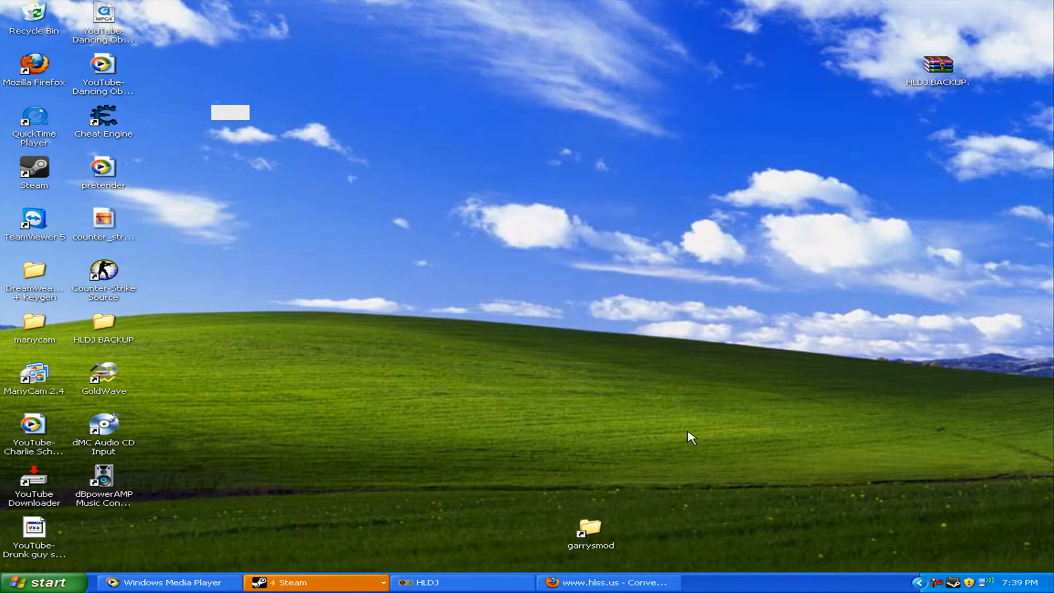
mouse_move(626, 222)
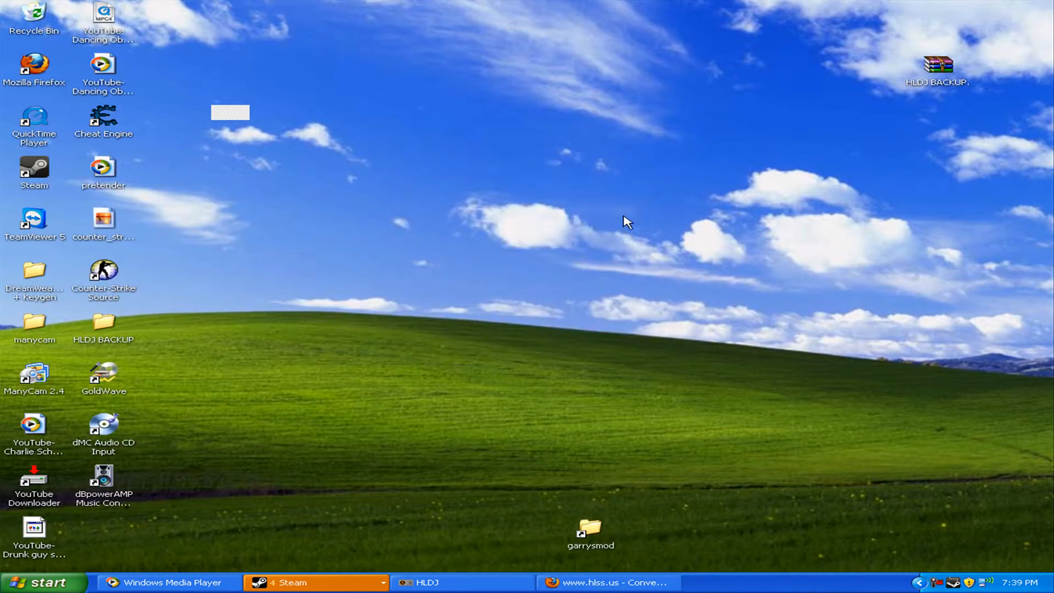
mouse_move(129, 460)
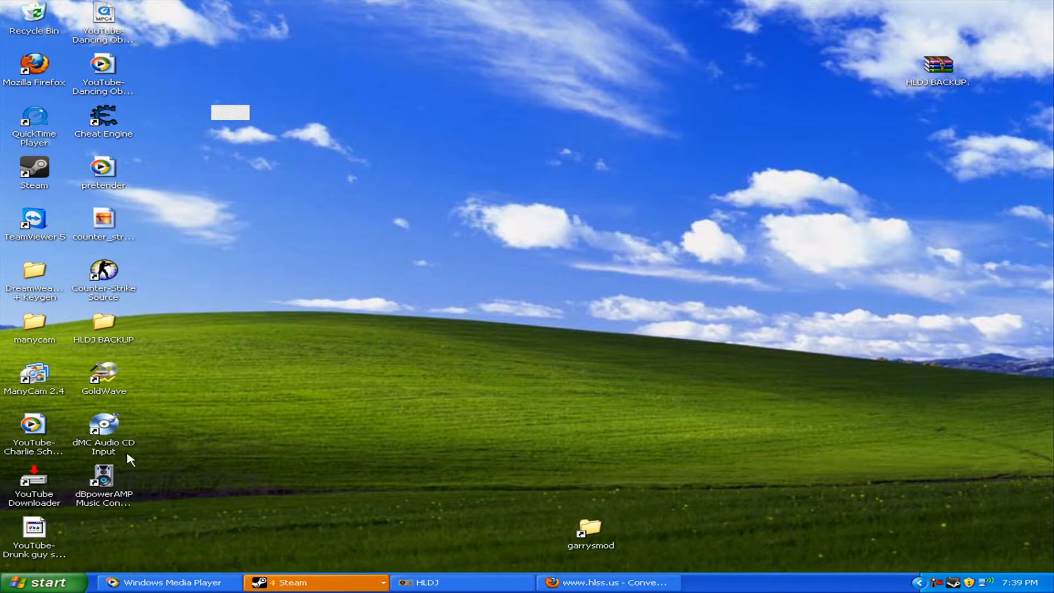
mouse_move(25, 512)
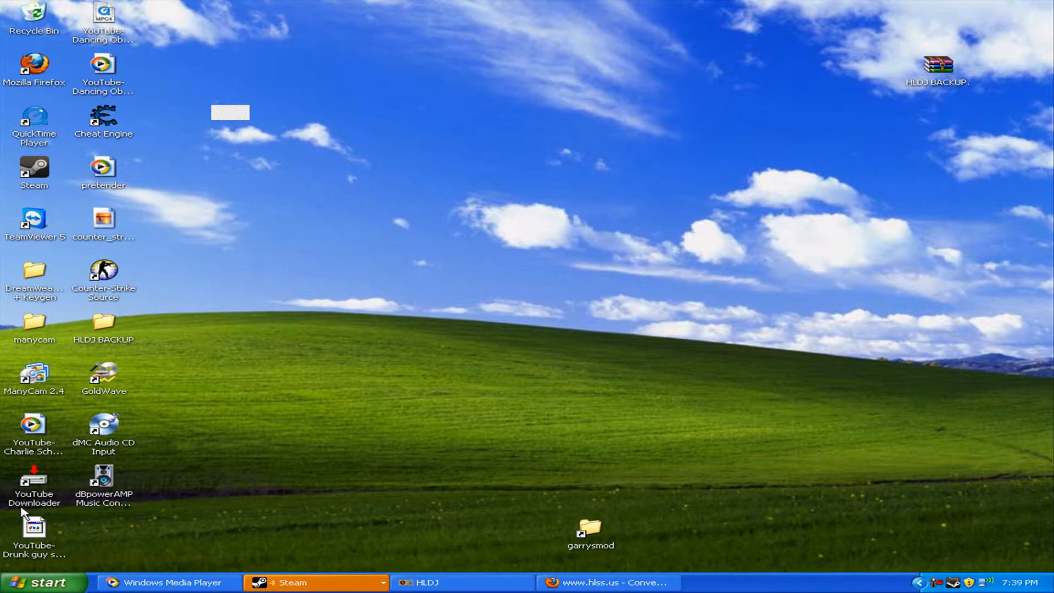
mouse_move(1021, 543)
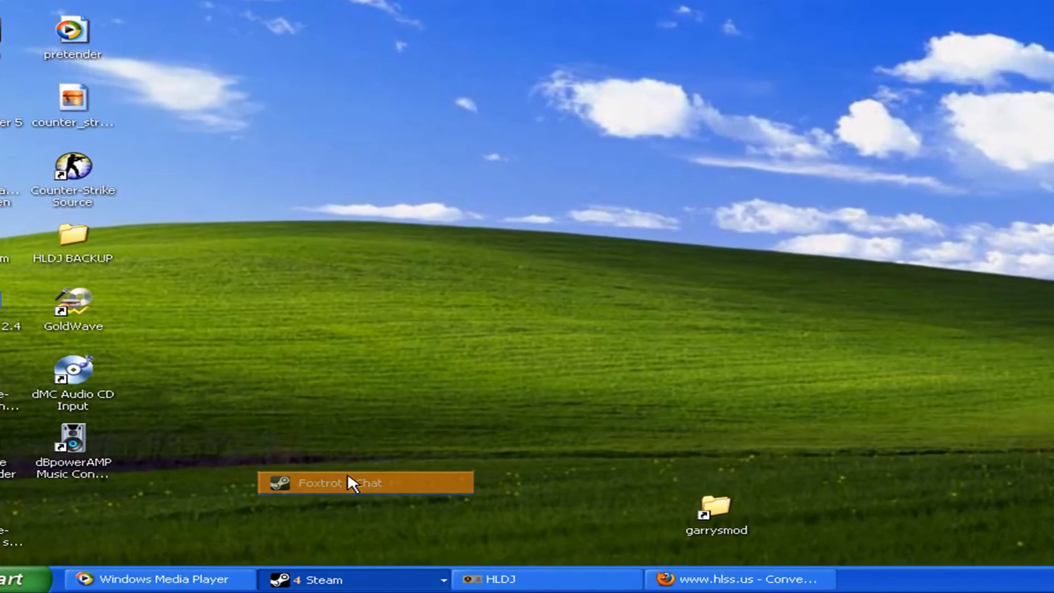
Dismiss the incoming chat message and launch dBpowerAMP Music Converter from its desktop shortcut
left_click(365, 483)
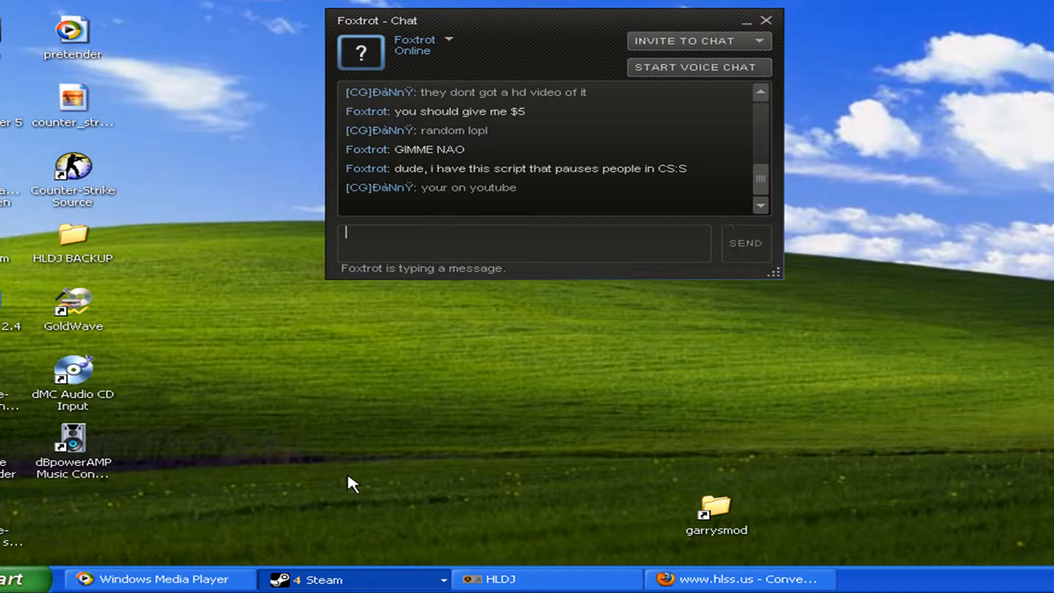
left_click(766, 21)
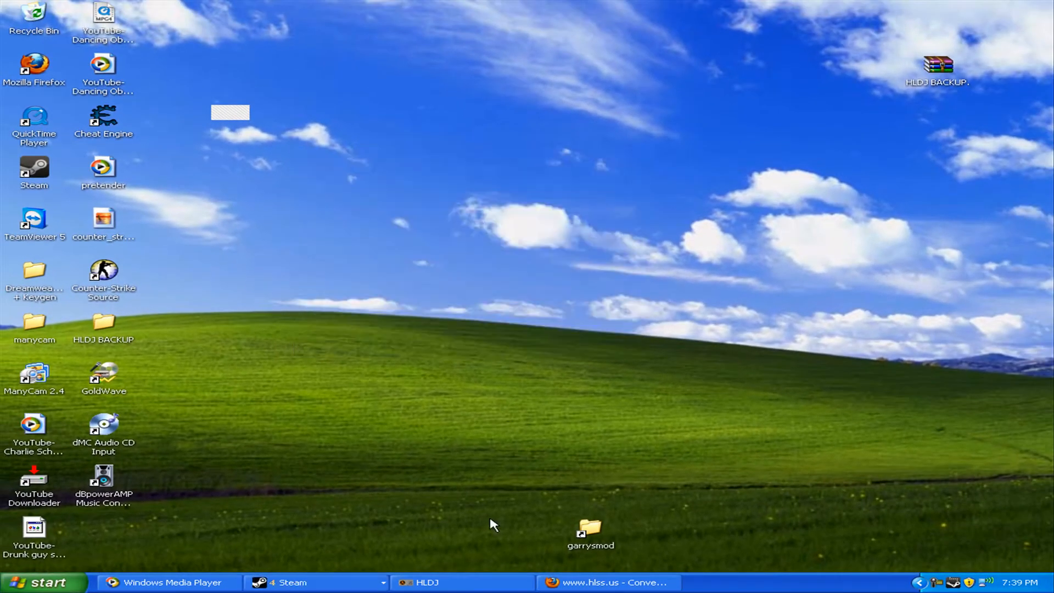
mouse_move(538, 526)
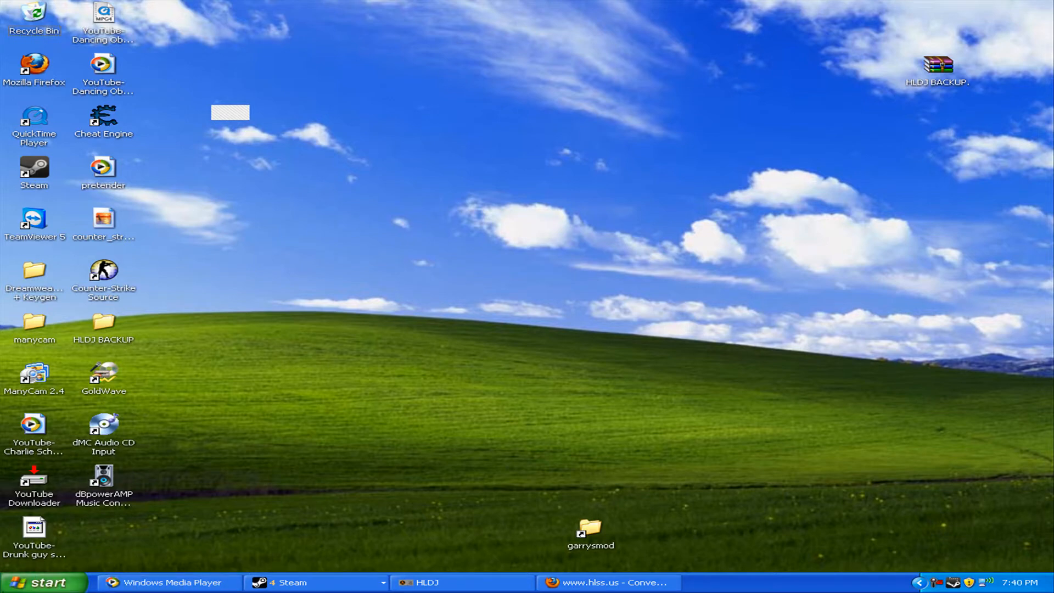
left_click(104, 478)
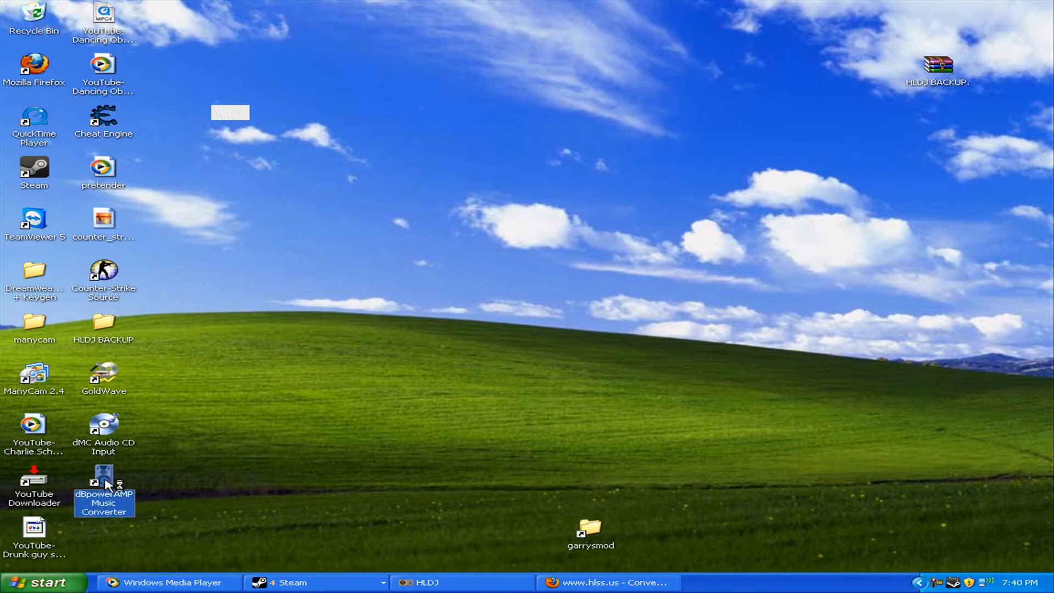
double_click(105, 473)
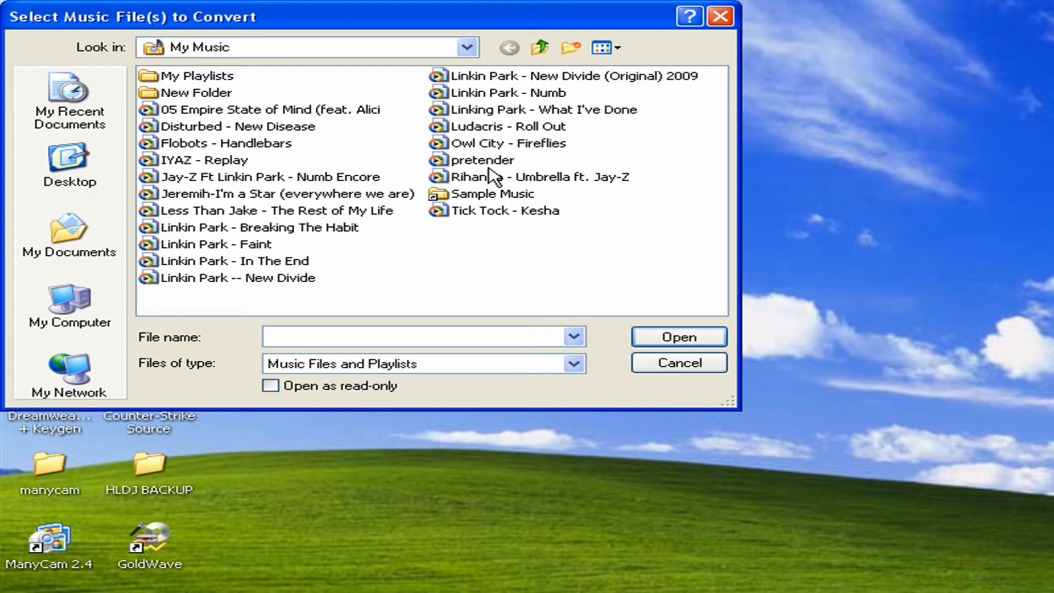
Load the pretender track and keep 11025 Hz as the Wave sample rate
left_click(679, 336)
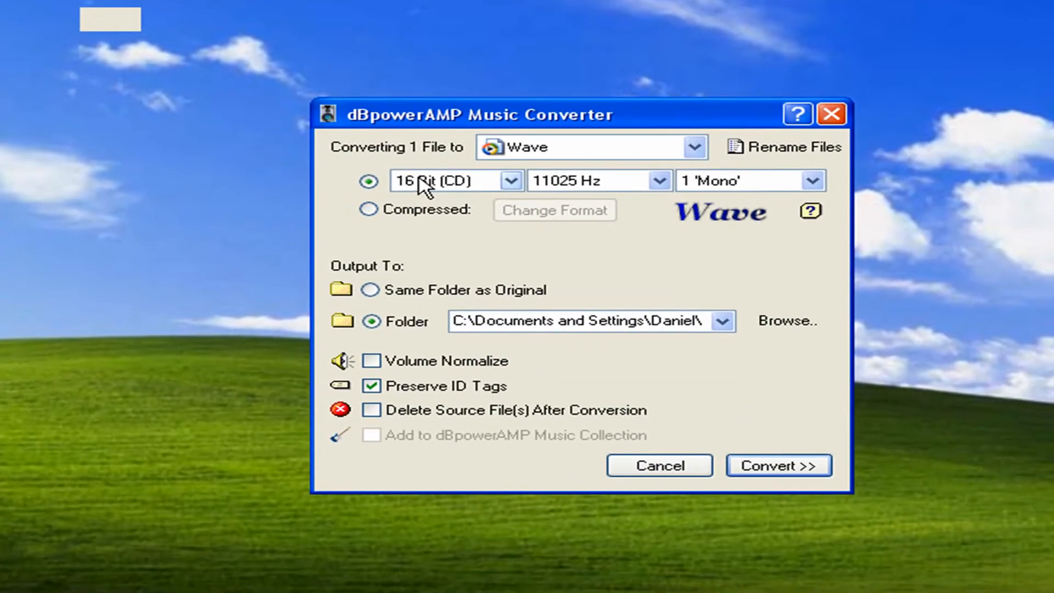
mouse_move(435, 195)
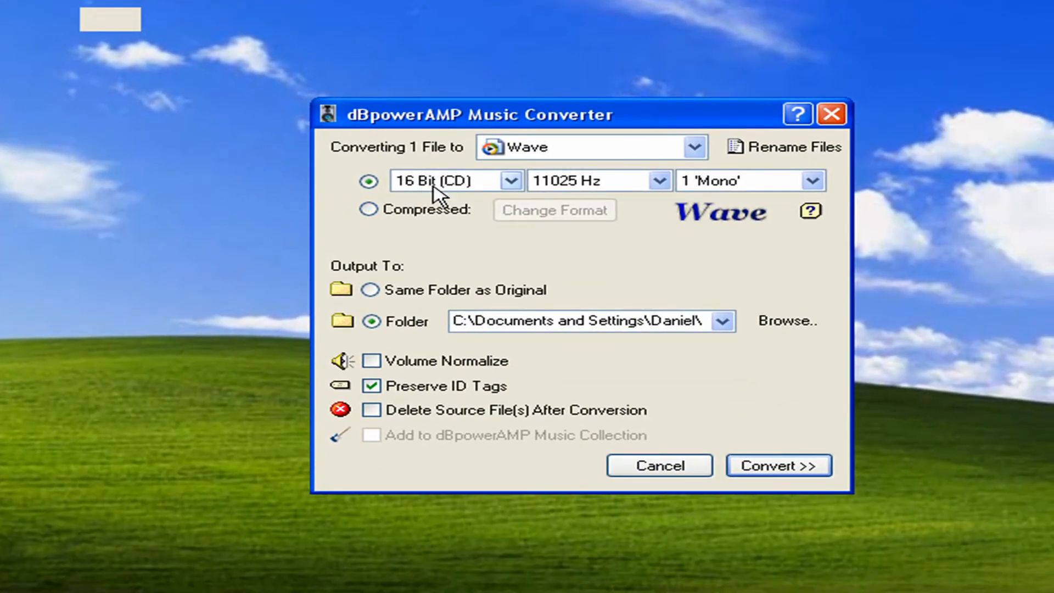
mouse_move(520, 207)
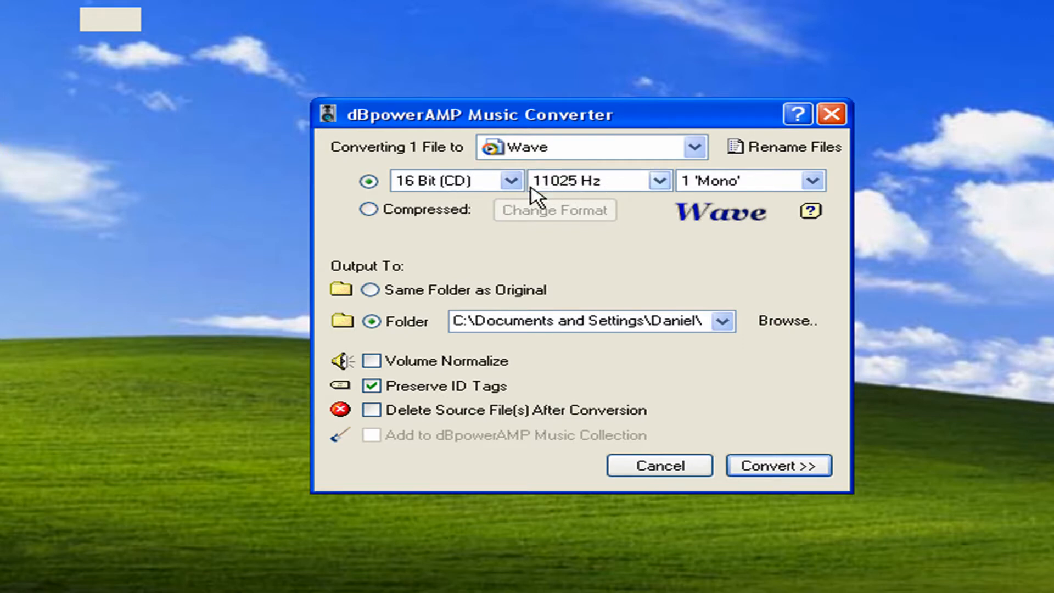
mouse_move(709, 195)
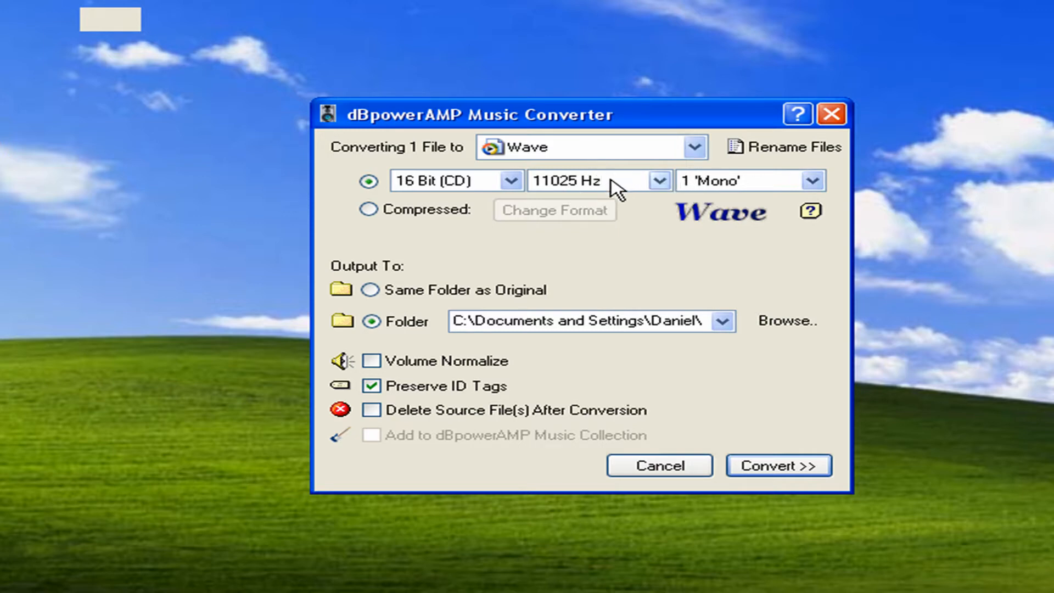
left_click(660, 180)
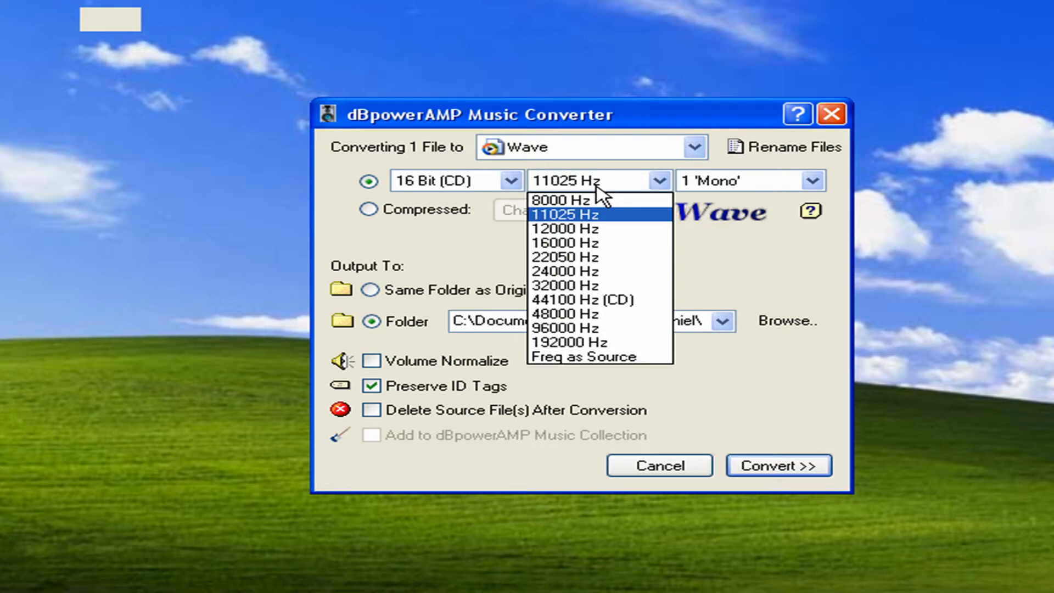
mouse_move(597, 187)
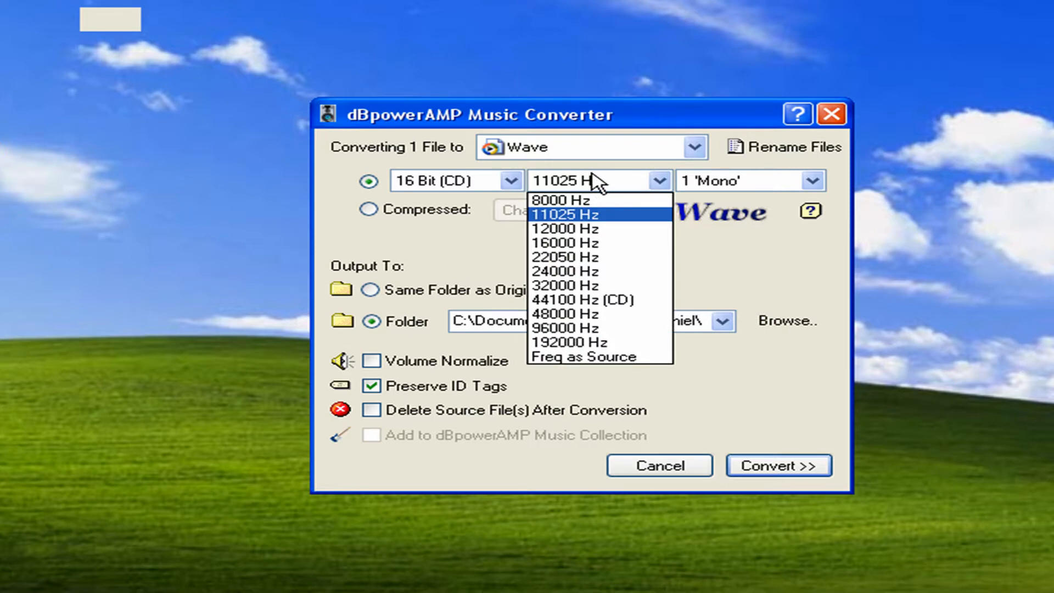
left_click(564, 213)
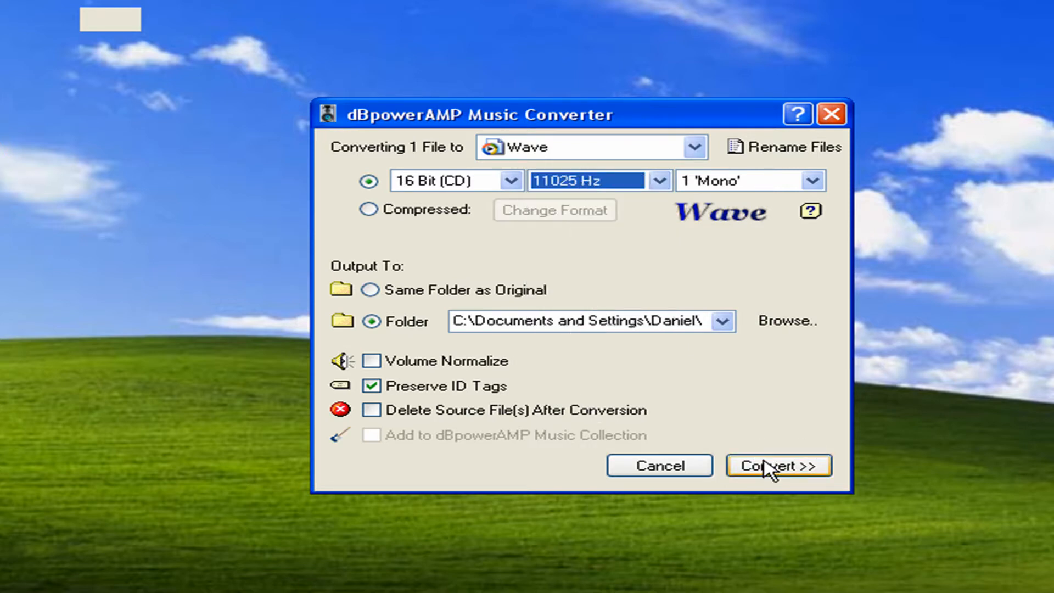
Start converting pretender to Wave, then write a reply in the Steam chat
left_click(779, 465)
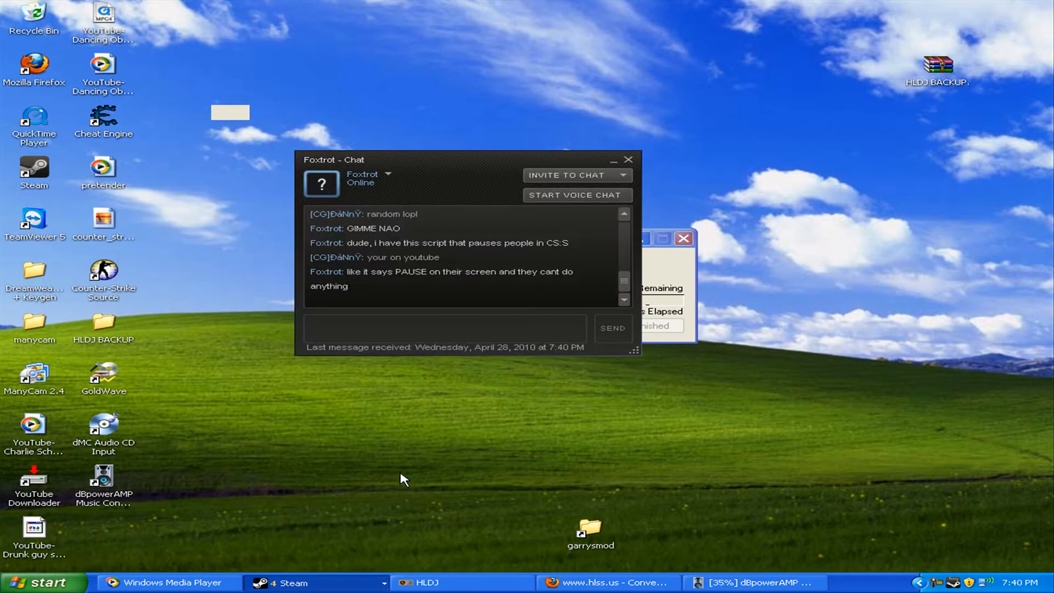
type("yeah i know u")
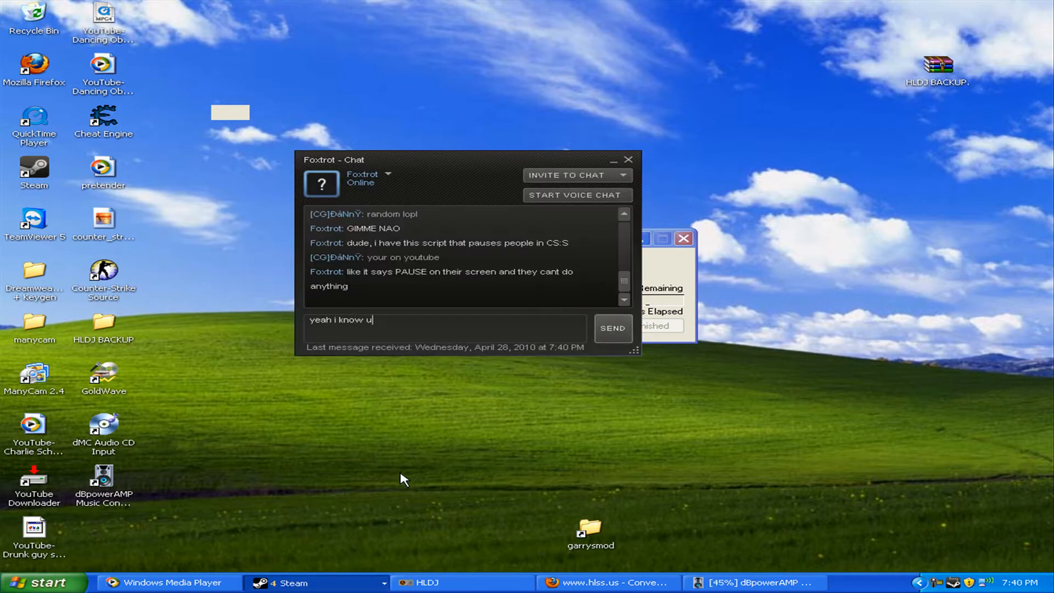
type("d")
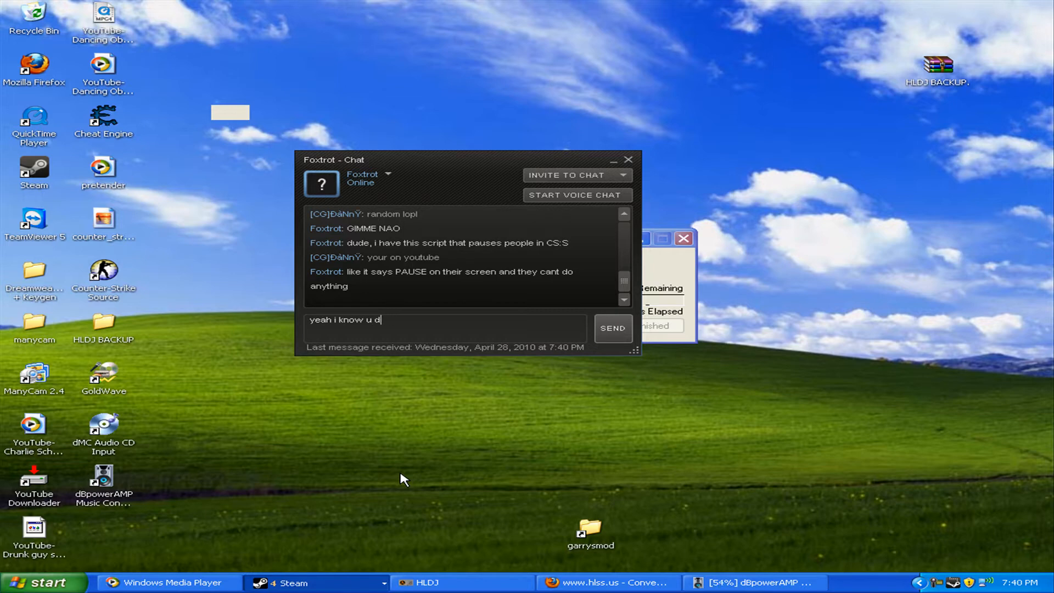
type("it to me and s")
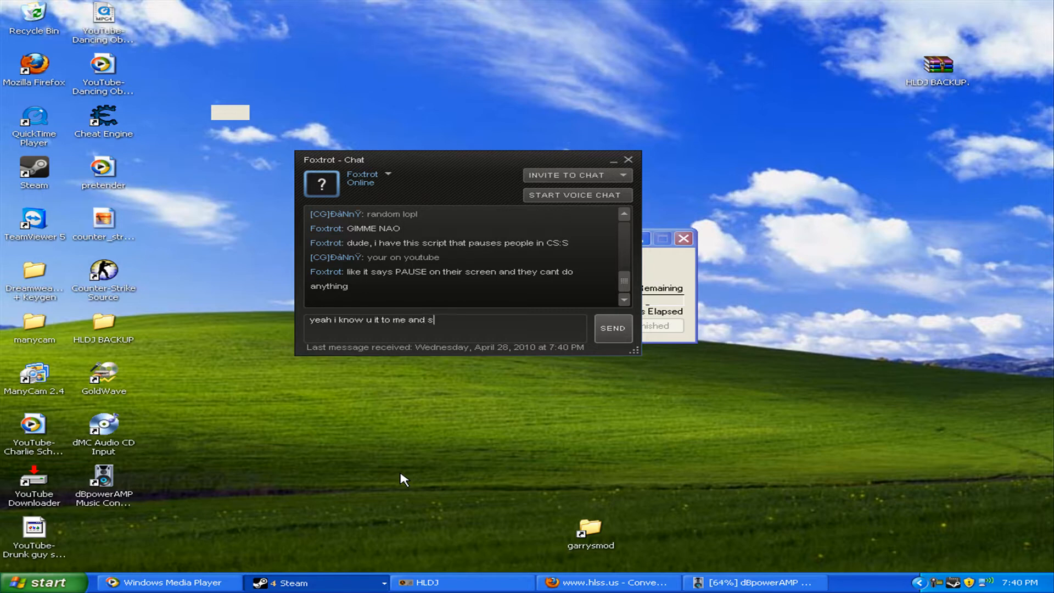
type("say hi to youtub")
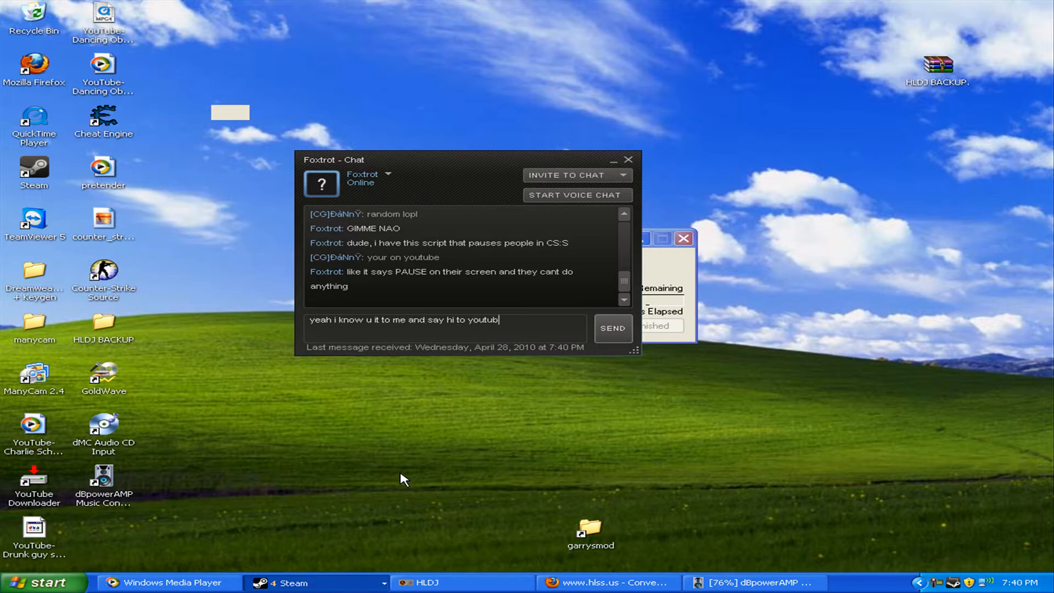
left_click(613, 329)
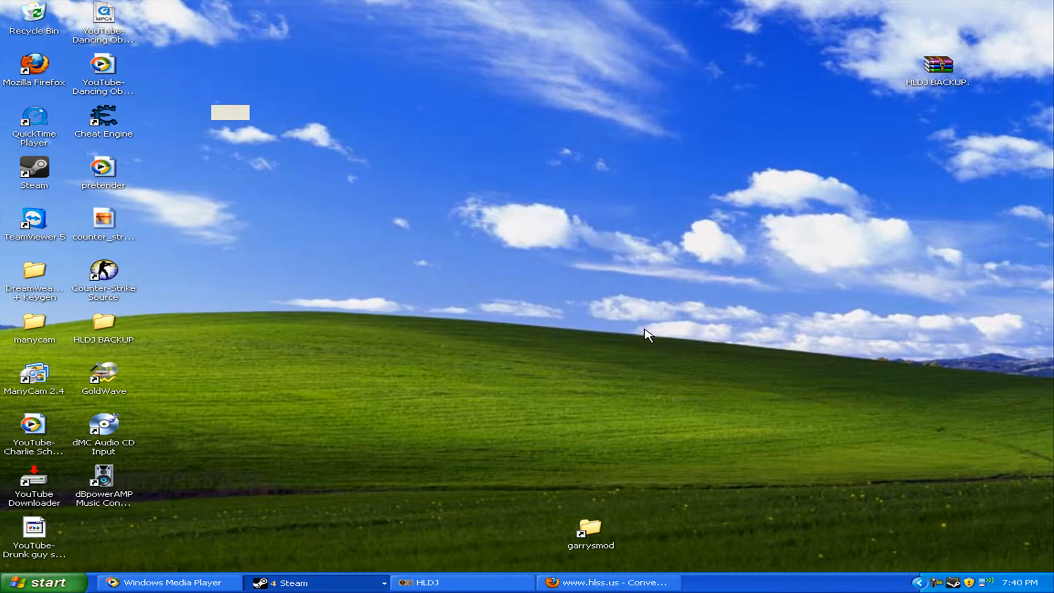
Launch GoldWave from the Start menu and dismiss its help window
left_click(42, 582)
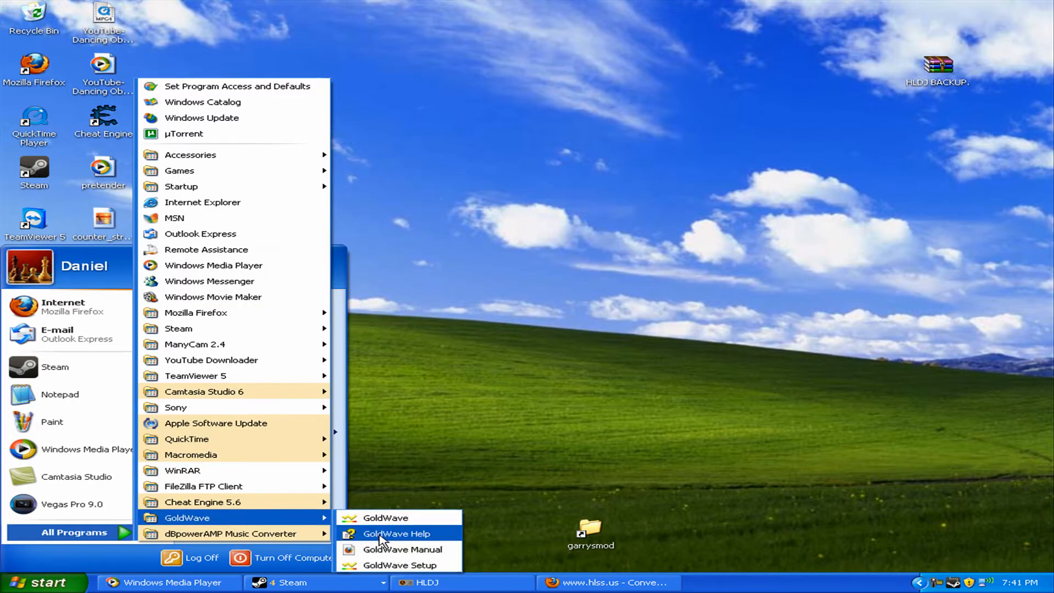
left_click(385, 518)
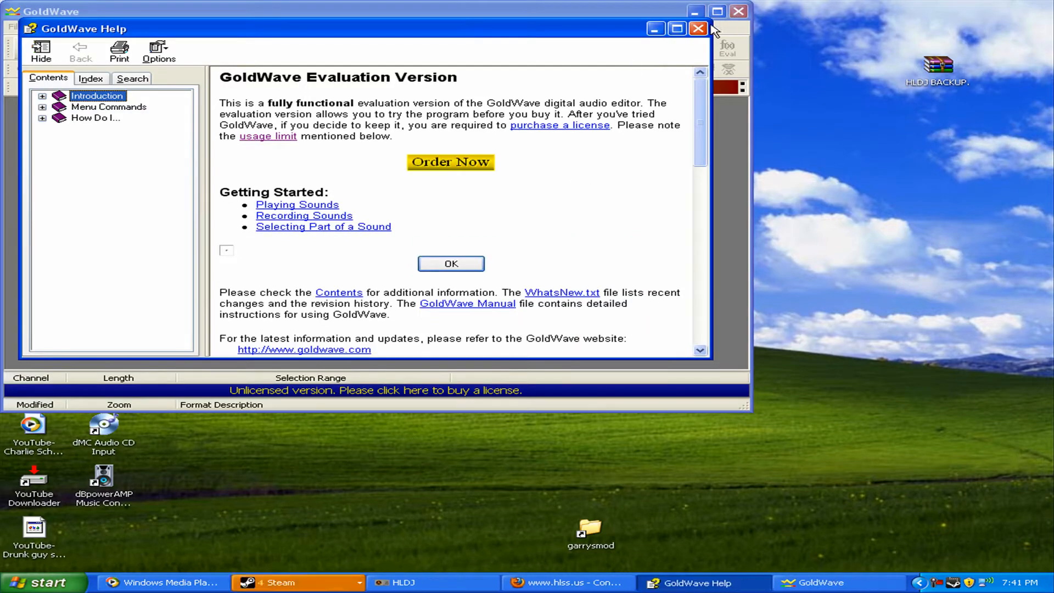
left_click(698, 30)
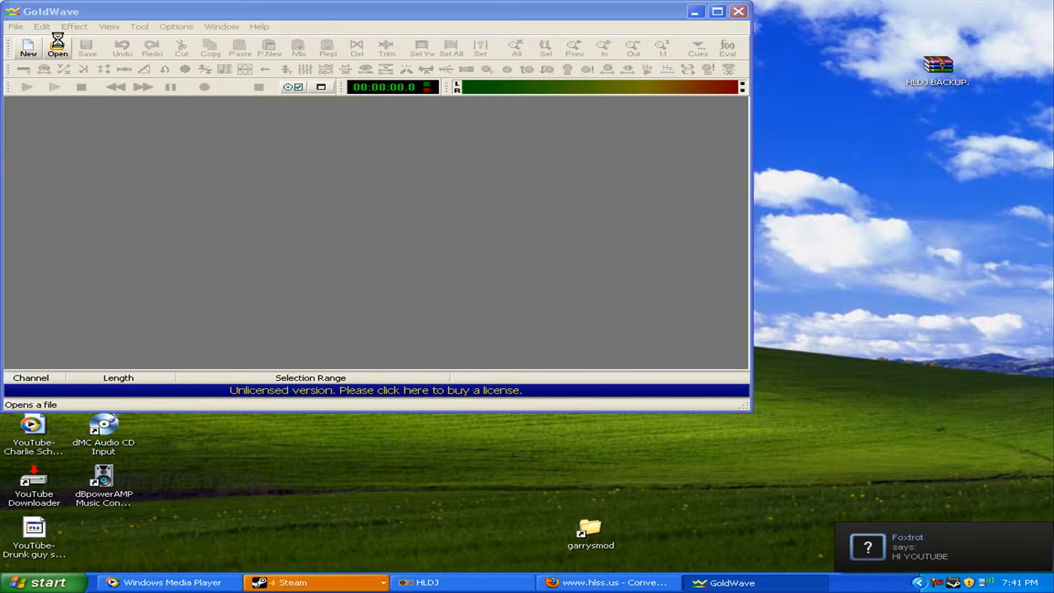
Load pretender.wav from the Converted folder in My Documents
left_click(58, 47)
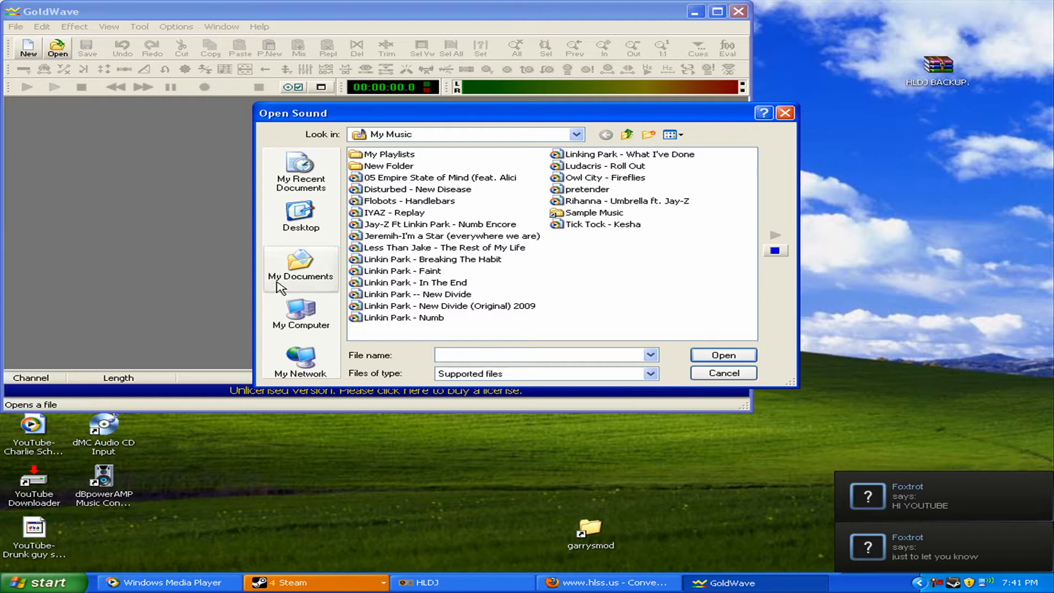
left_click(301, 269)
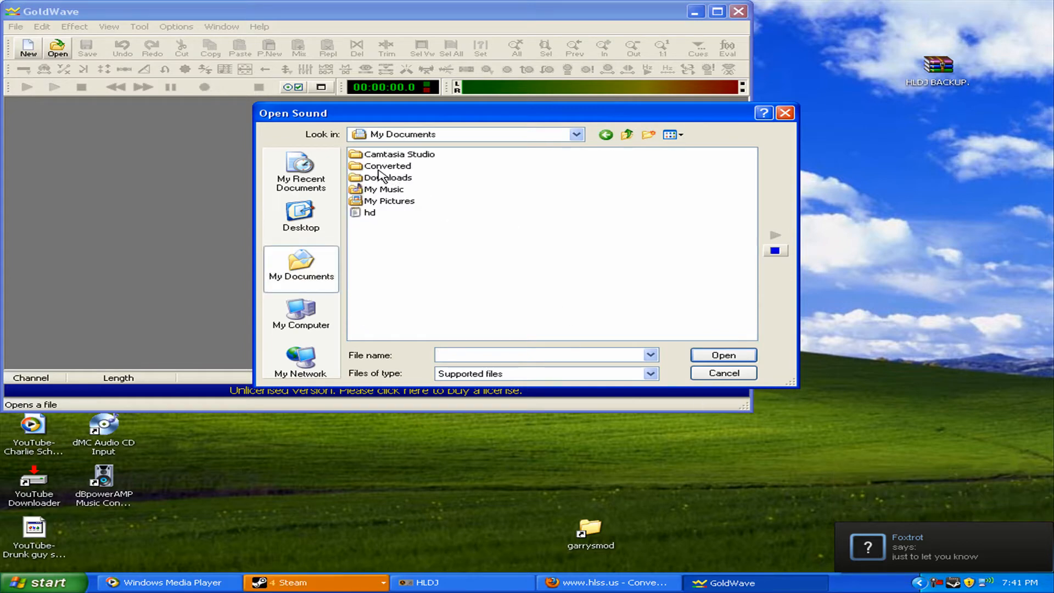
double_click(387, 166)
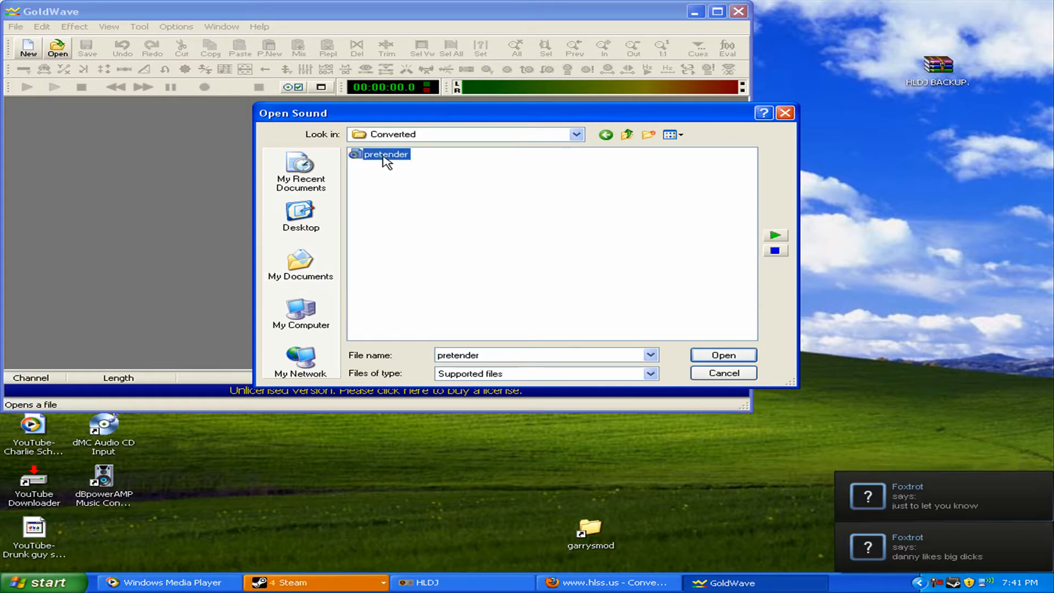
left_click(723, 355)
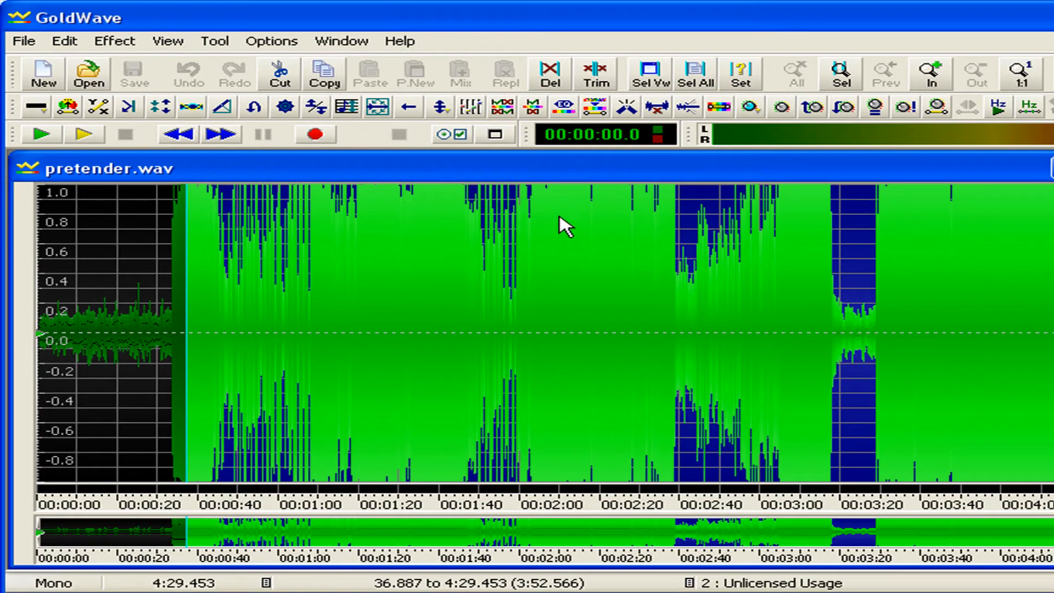
mouse_move(389, 353)
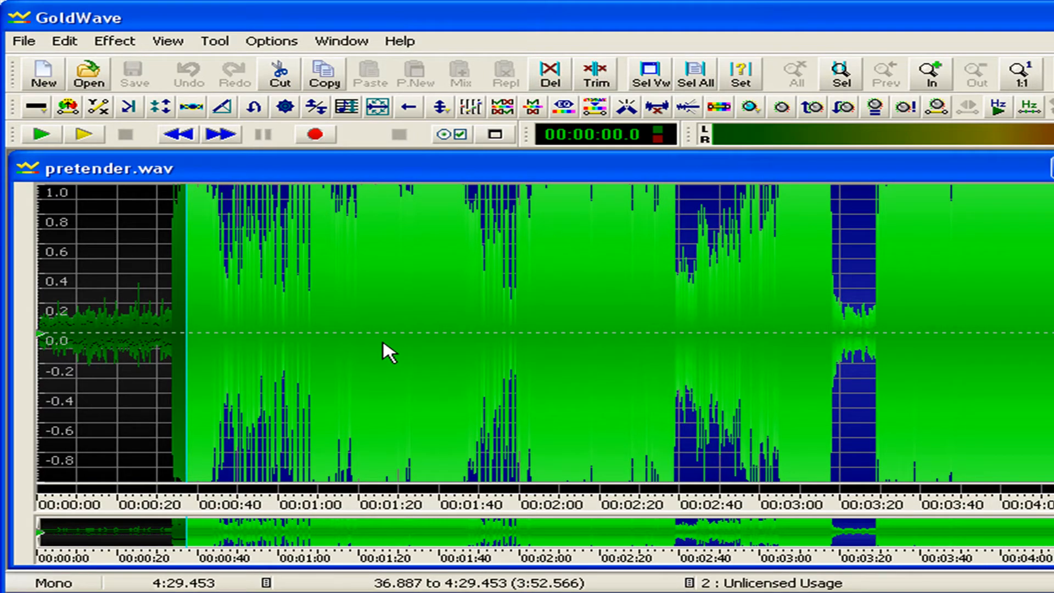
Apply the Equalizer with its Master gain set to -8.0 dB
left_click(114, 41)
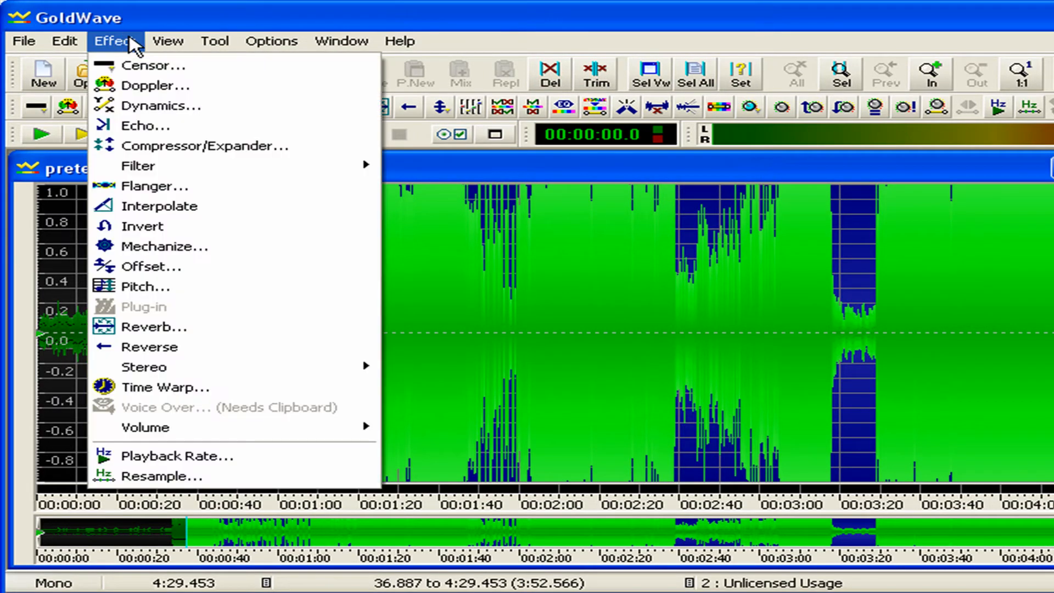
mouse_move(162, 185)
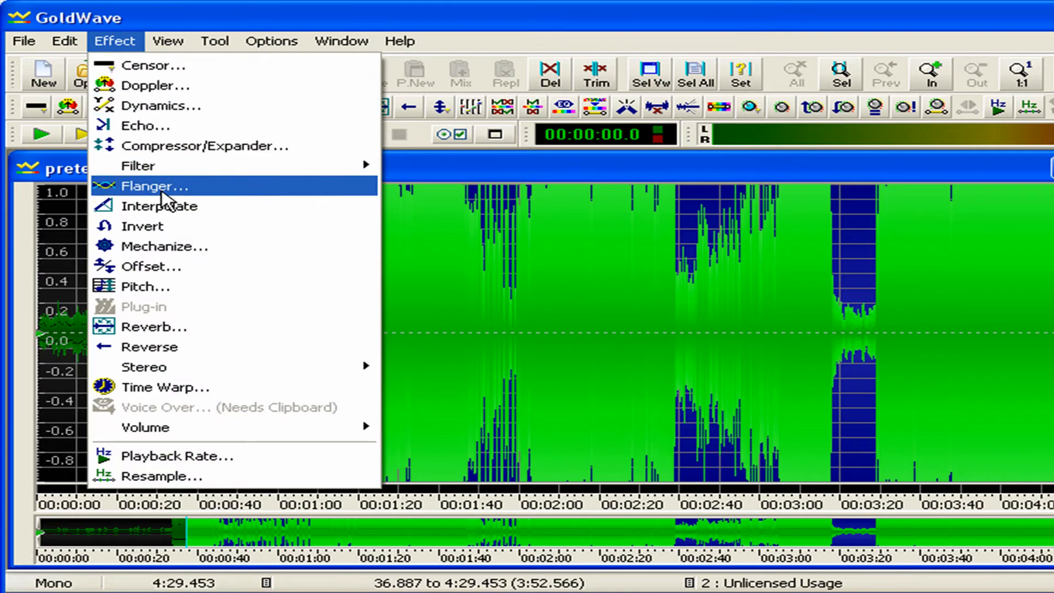
mouse_move(137, 165)
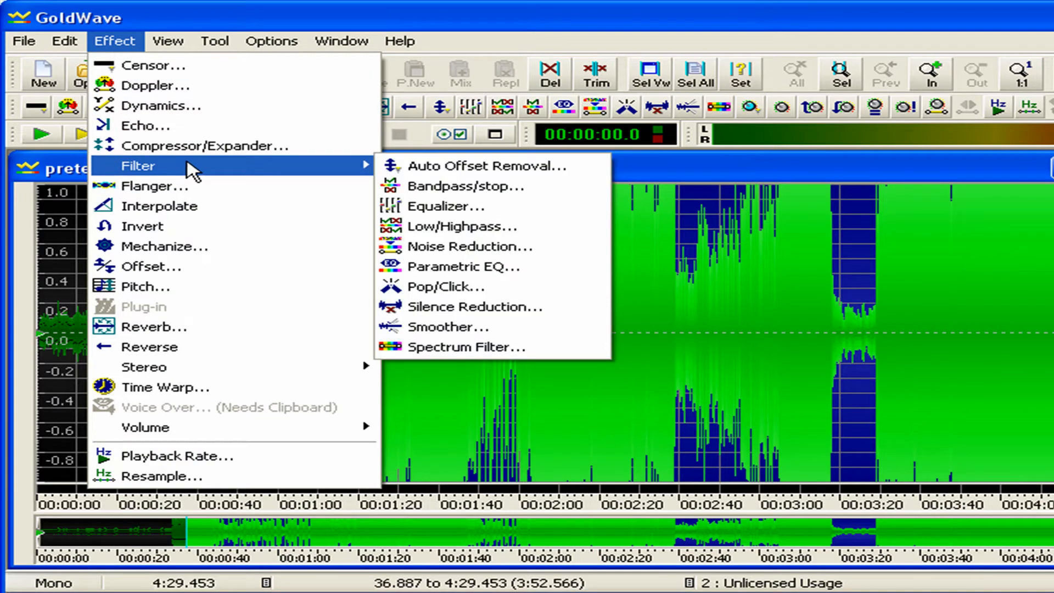
left_click(440, 206)
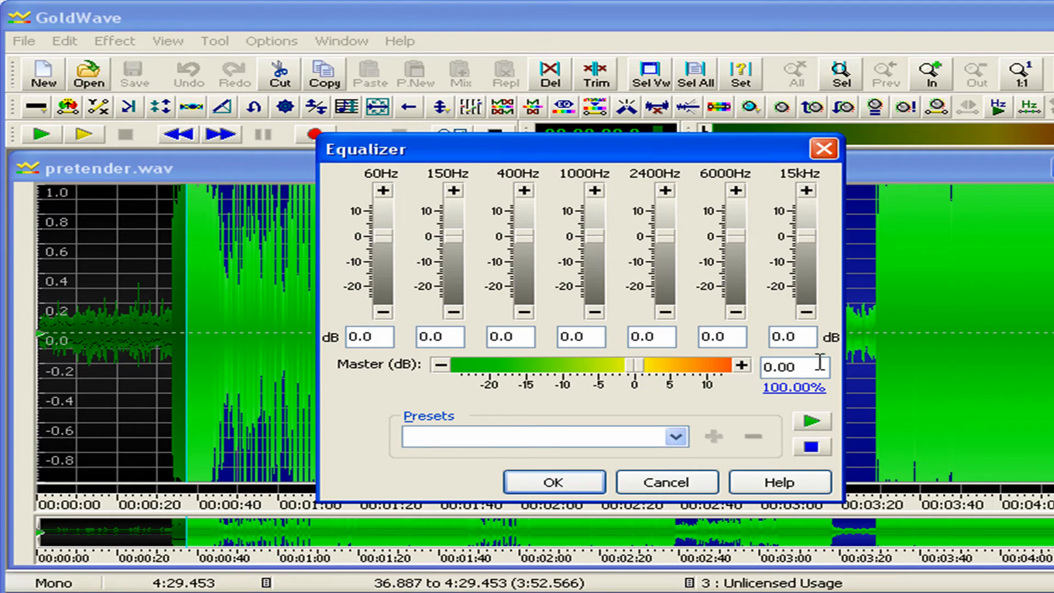
triple_click(794, 366)
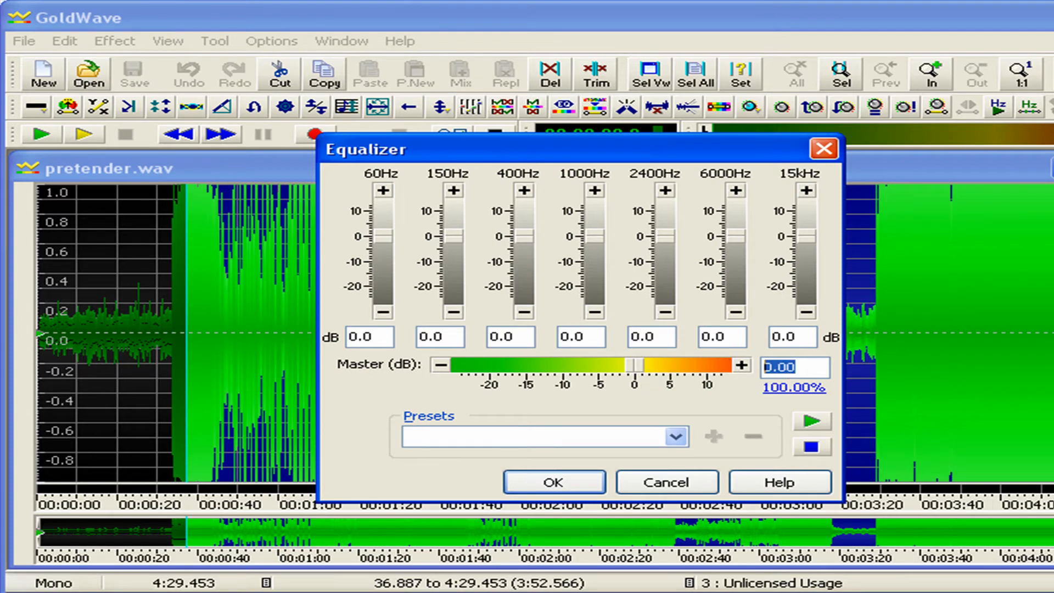
type("-8.")
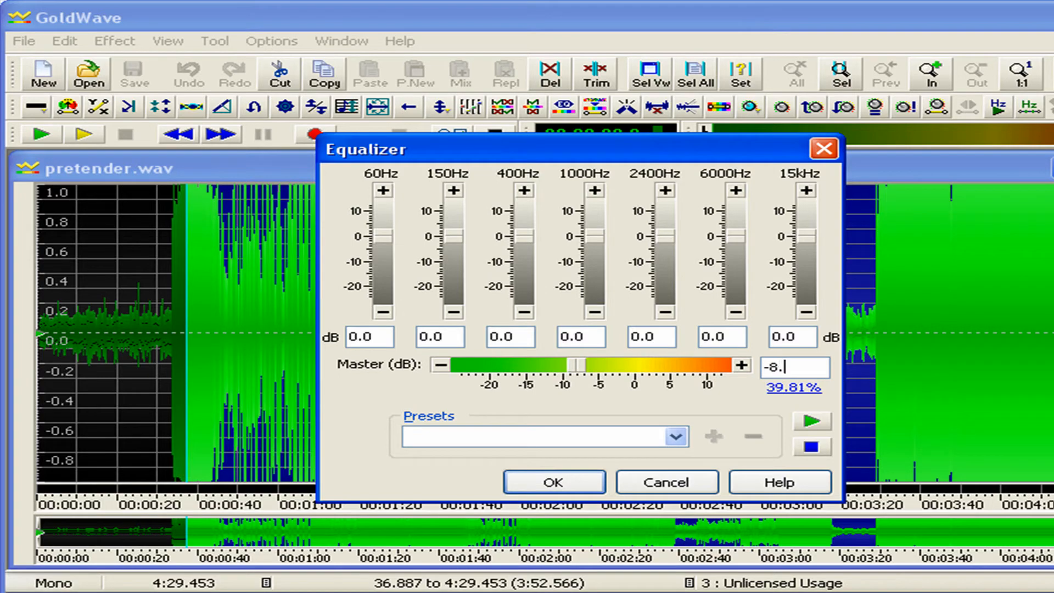
type("0")
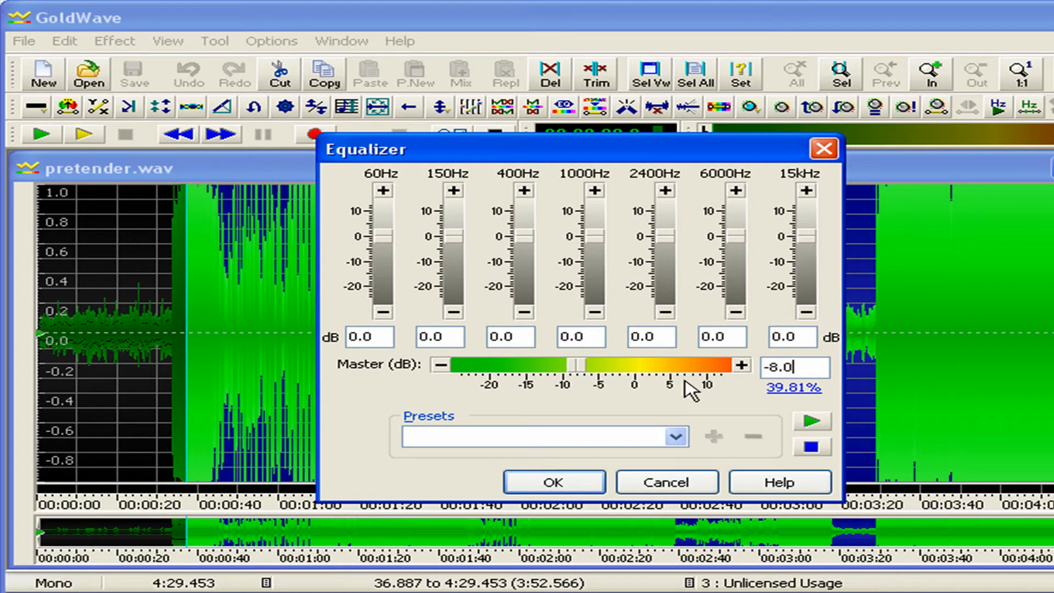
left_click(553, 482)
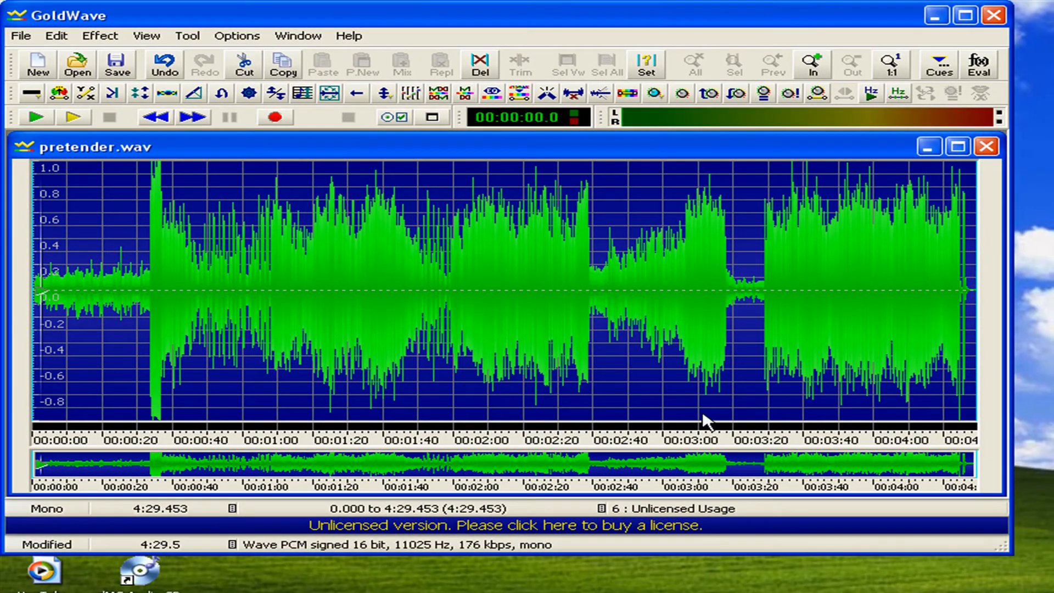
Wait for the equalizer to finish processing, then bring up the File menu
left_click(276, 303)
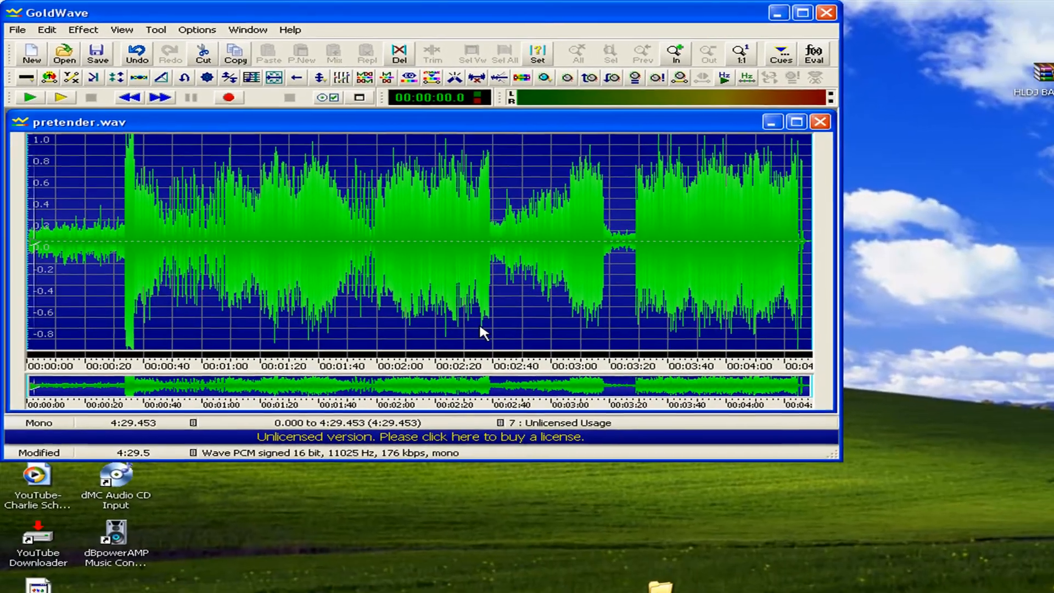
left_click(16, 30)
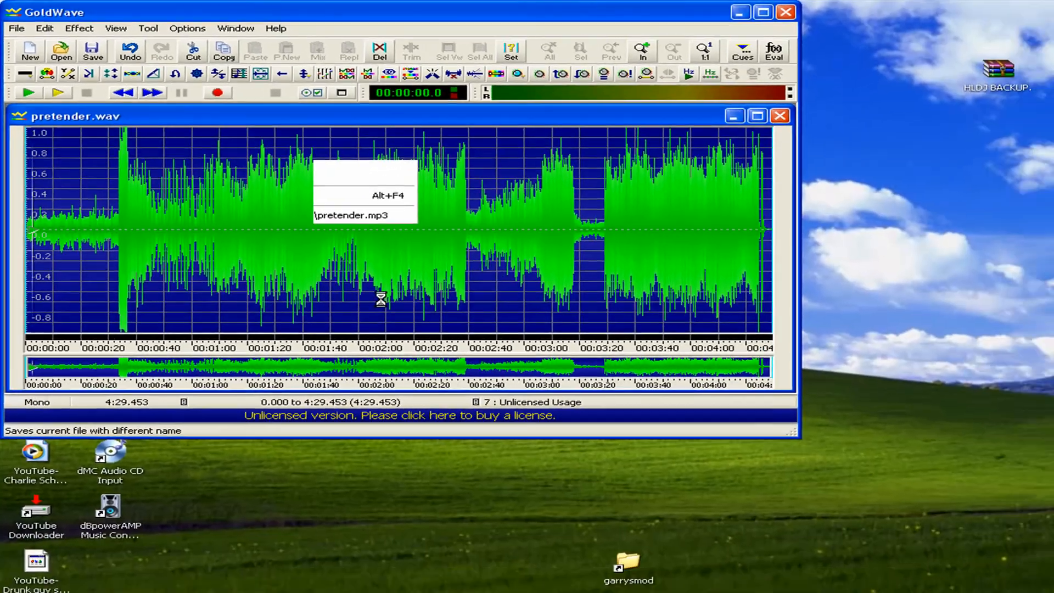
Save pretender over the original as a PCM signed 16-bit mono WAV
left_click(93, 51)
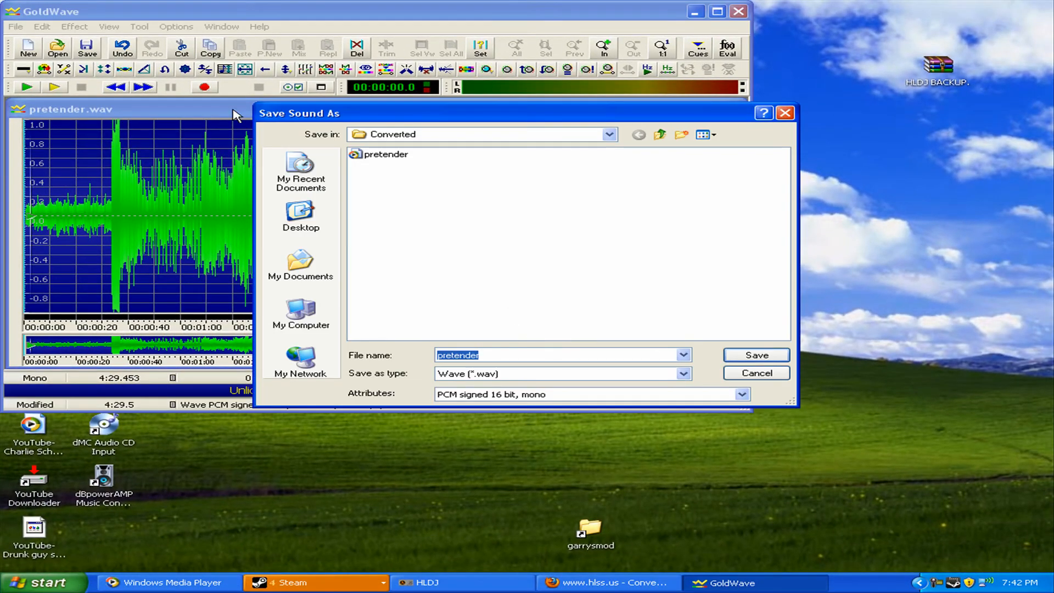
mouse_move(490, 10)
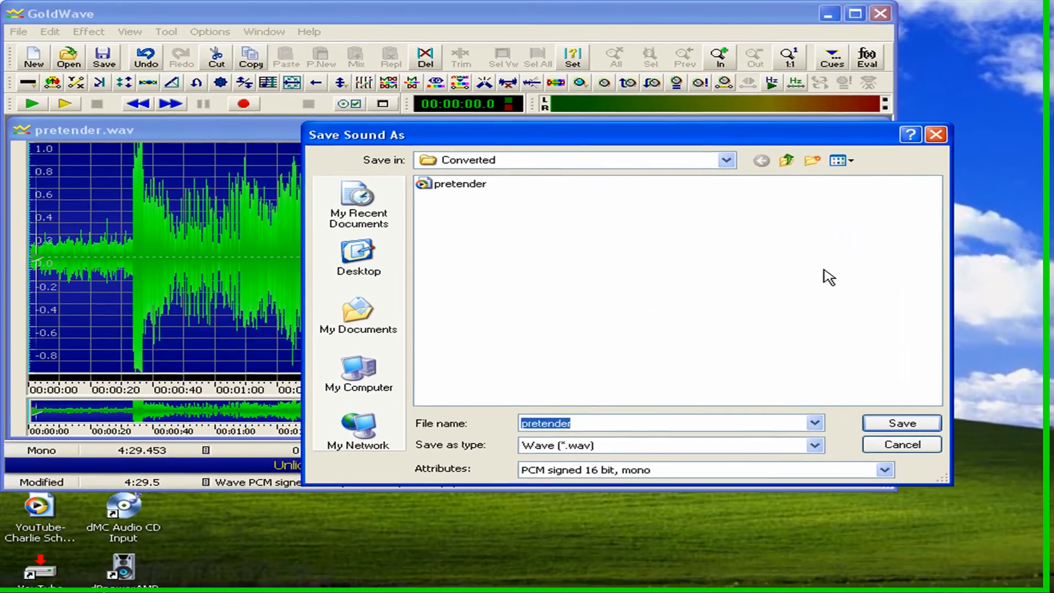
left_click(18, 31)
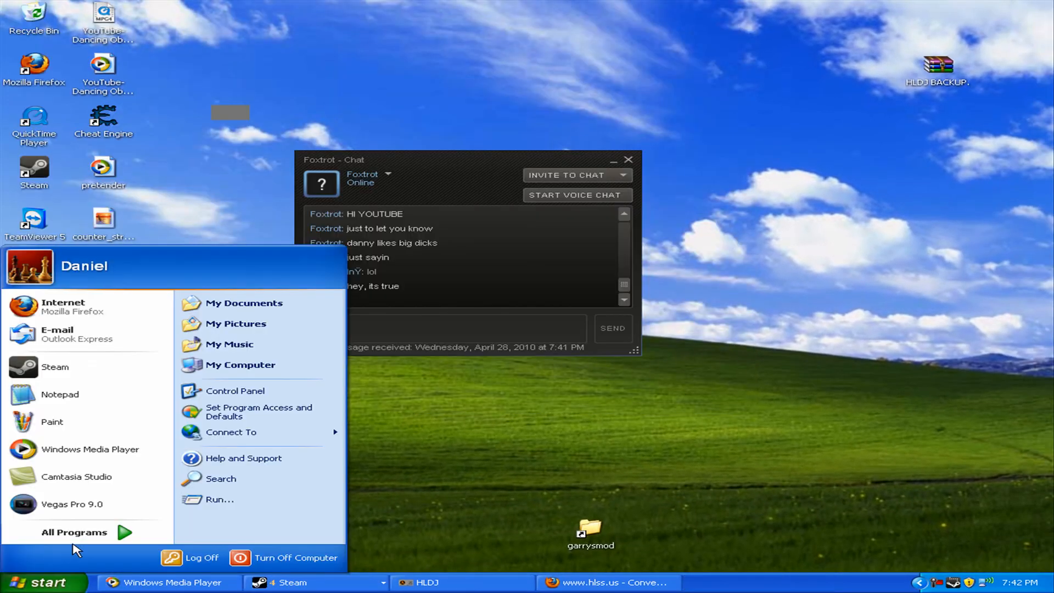
left_click(74, 532)
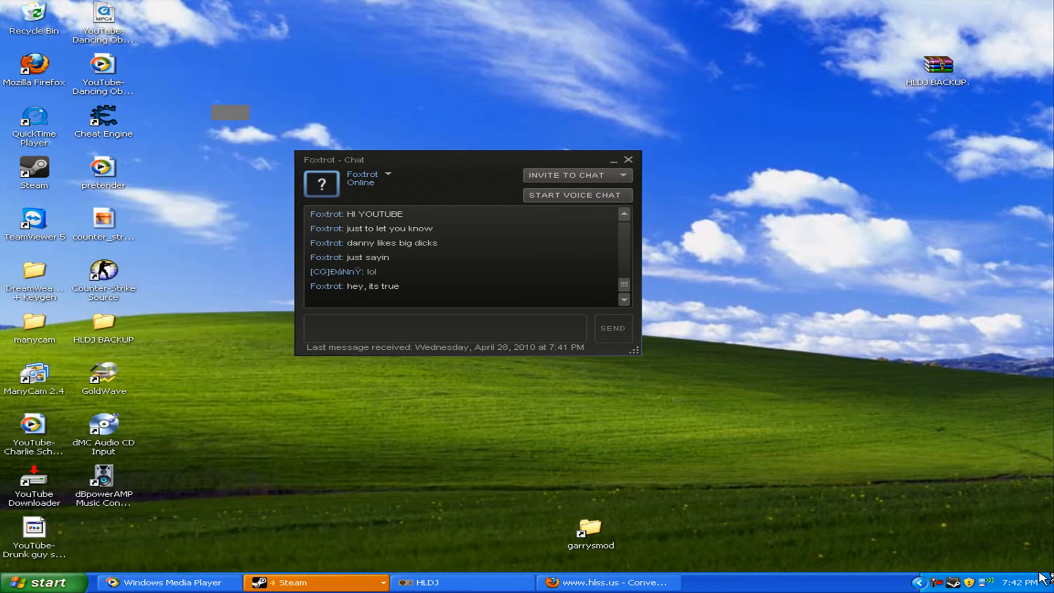
double_click(103, 374)
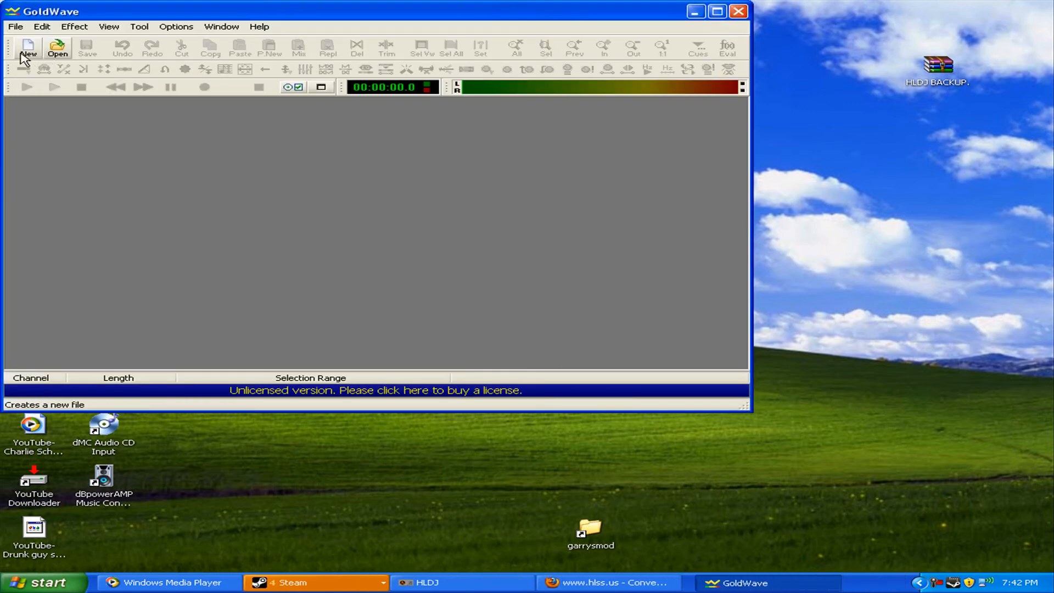
left_click(57, 47)
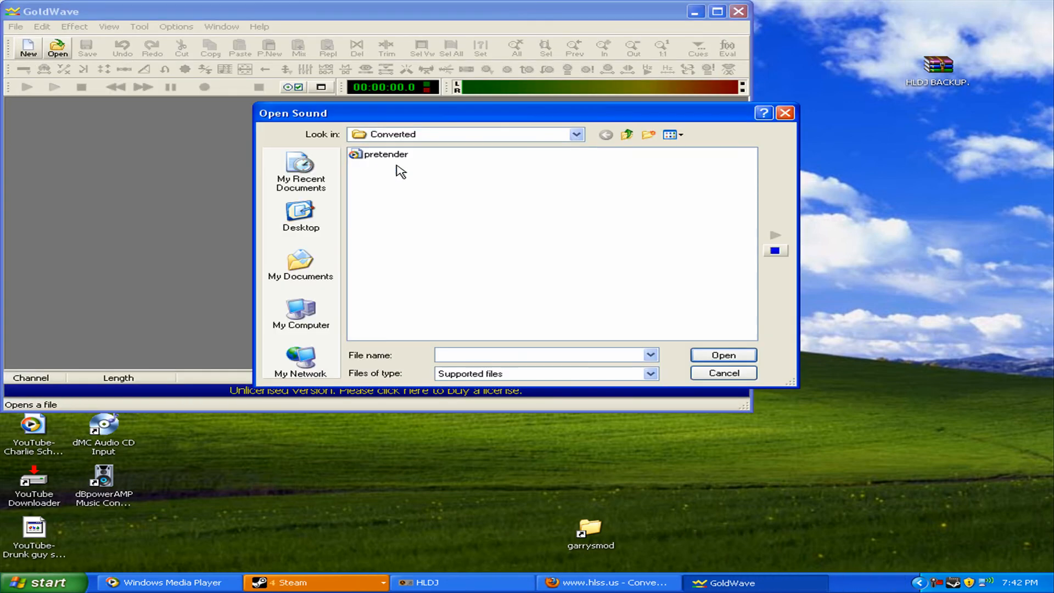
double_click(388, 153)
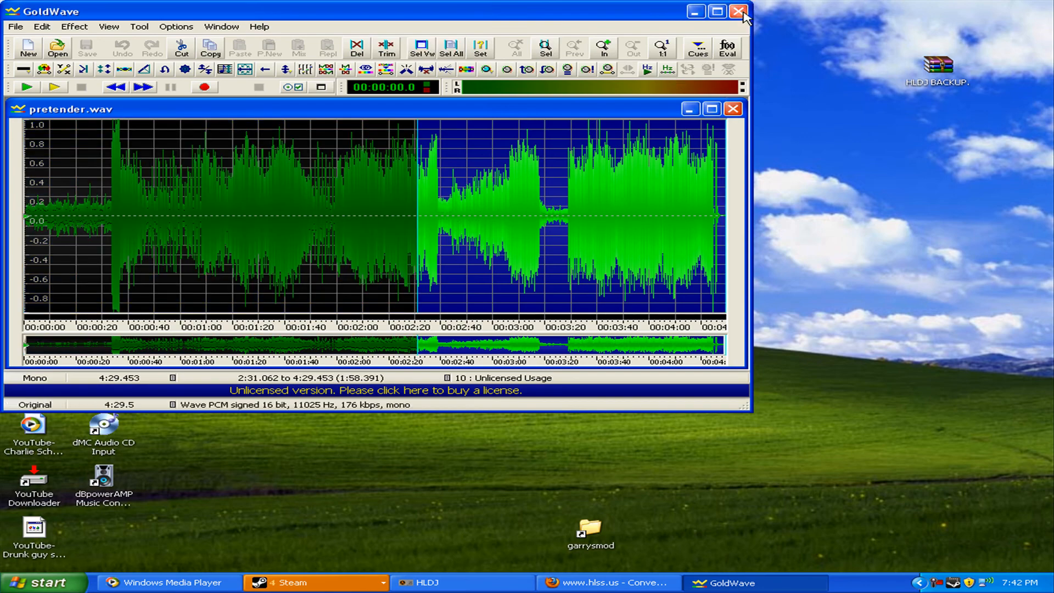
left_click(738, 12)
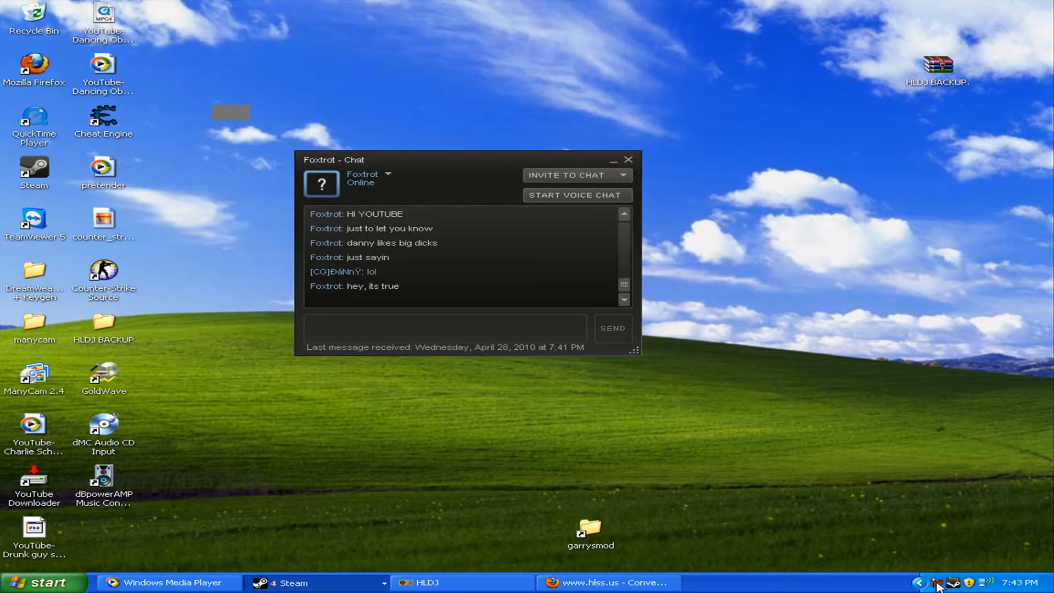